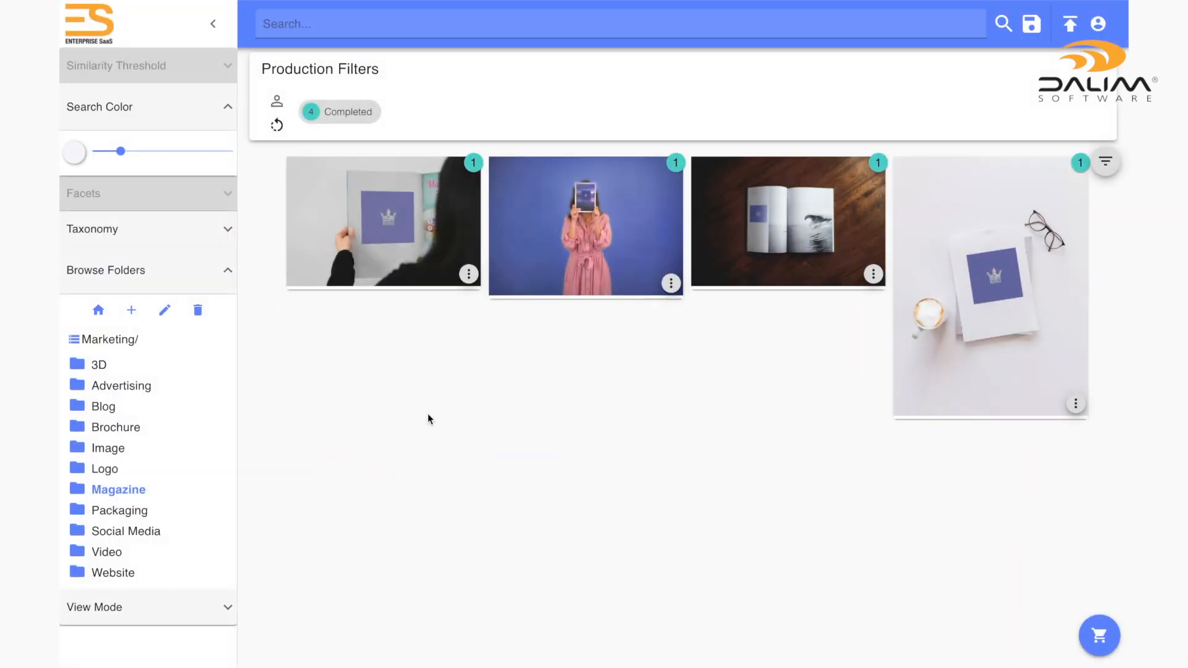
pyautogui.moveTo(400, 266)
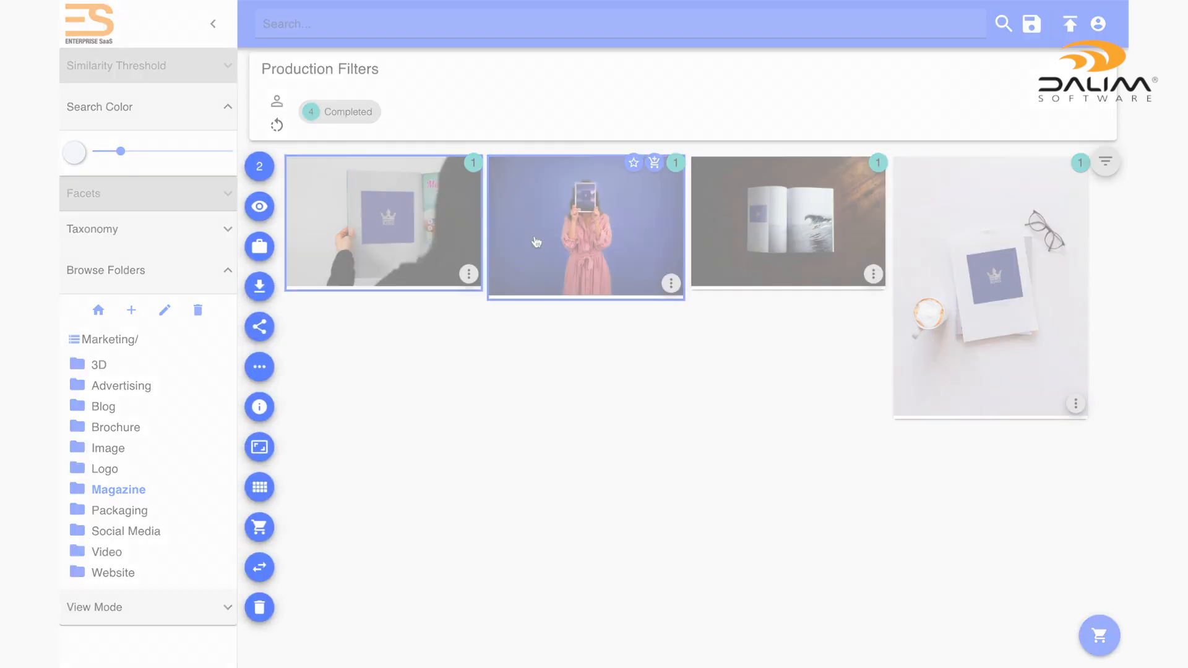
pyautogui.moveTo(292, 309)
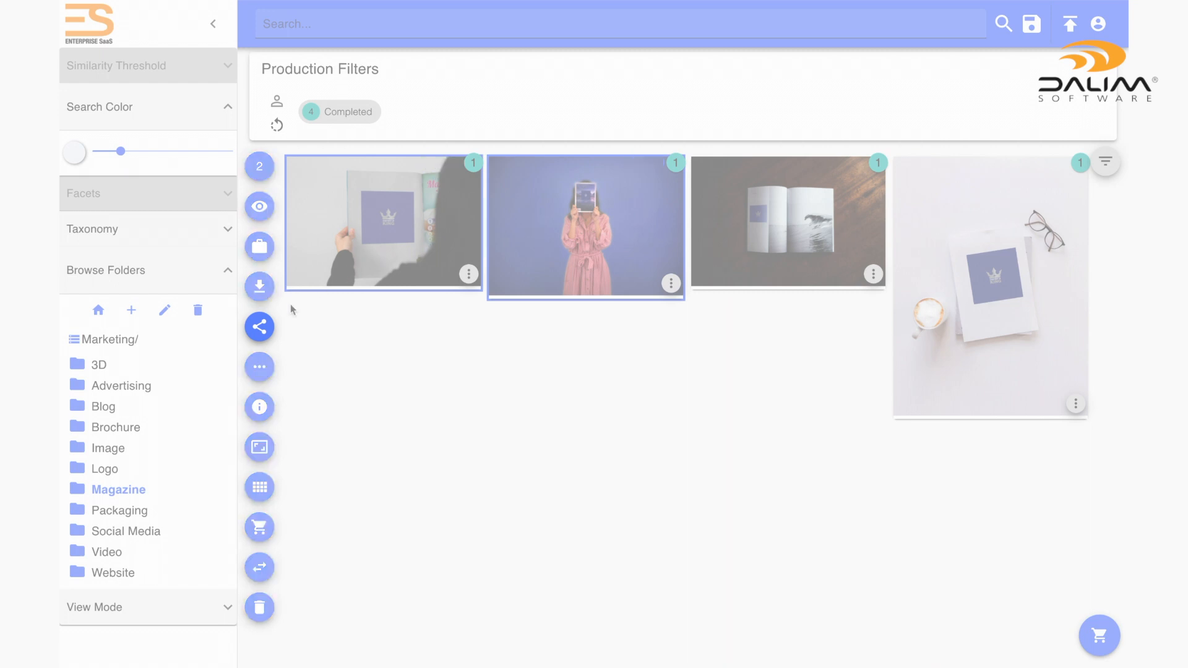
# Step: Start a share of the two selected images and set its type to Viewer
pyautogui.click(259, 327)
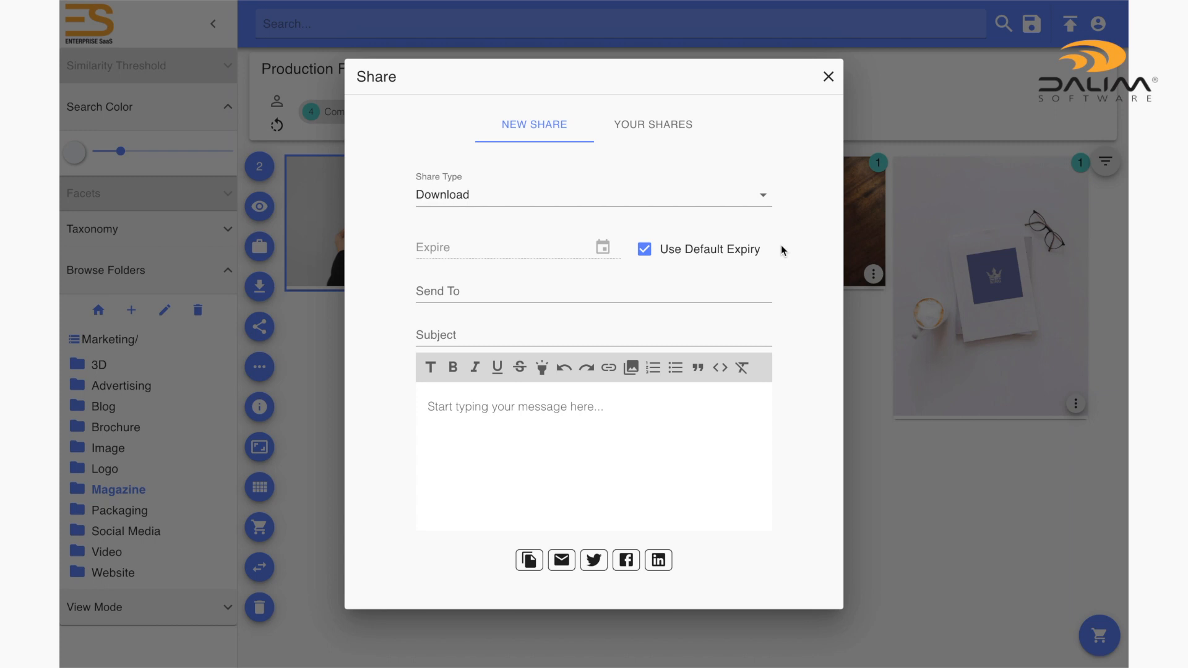
pyautogui.moveTo(759, 225)
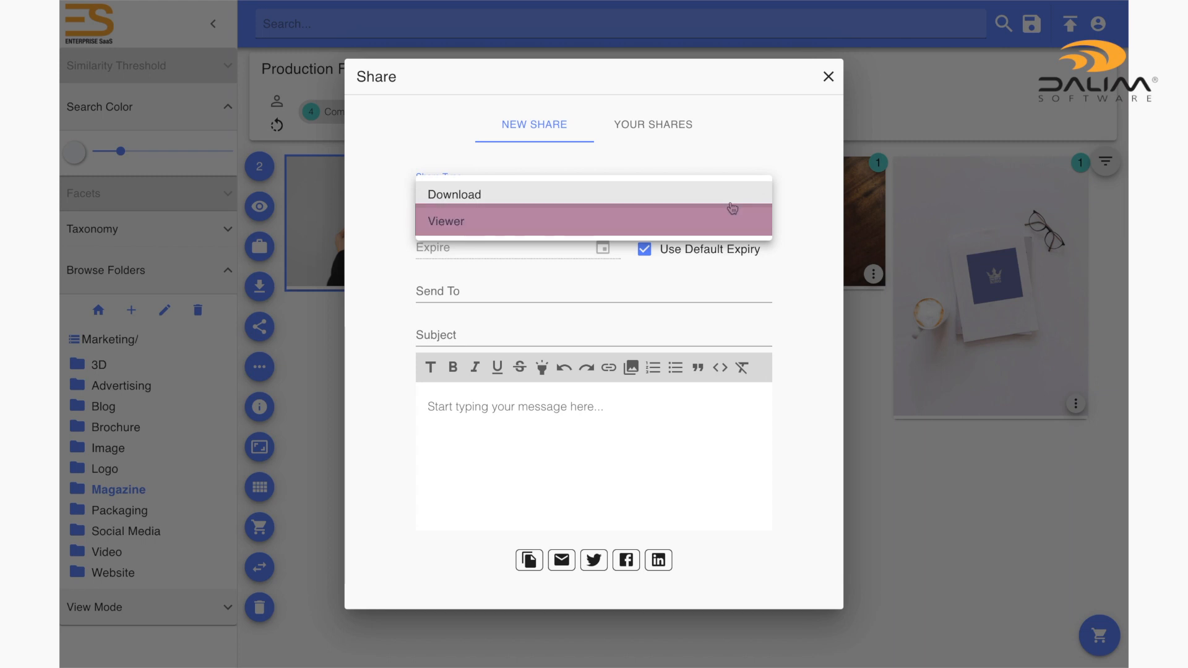
pyautogui.moveTo(732, 208)
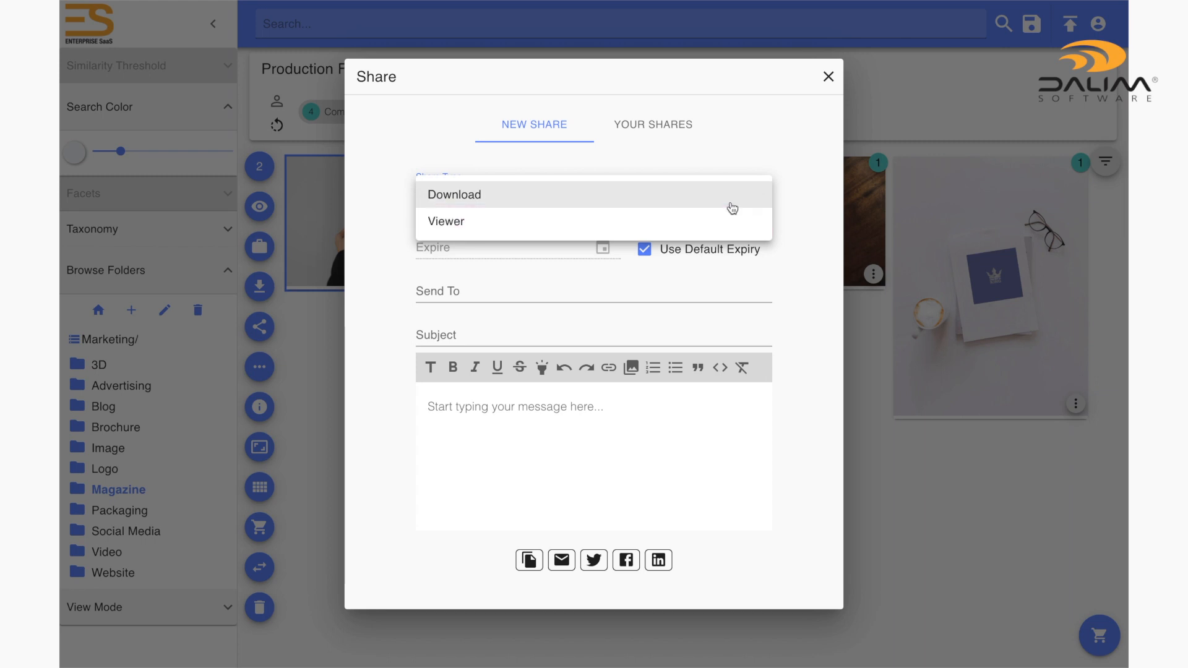
pyautogui.moveTo(479, 228)
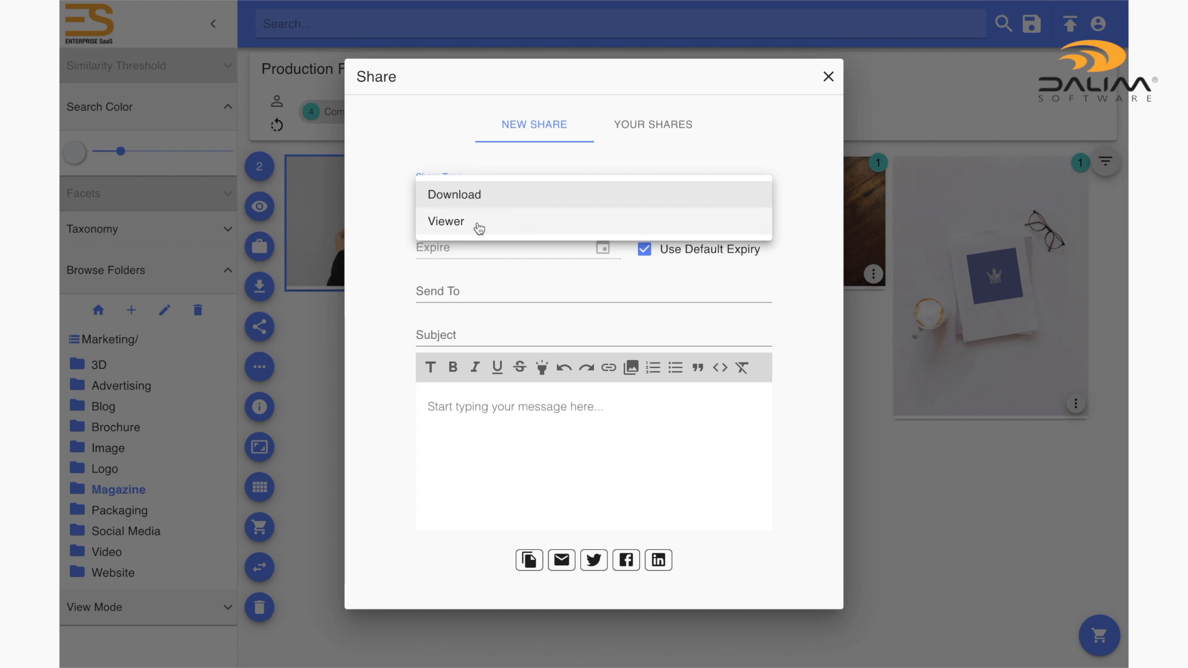
pyautogui.click(447, 220)
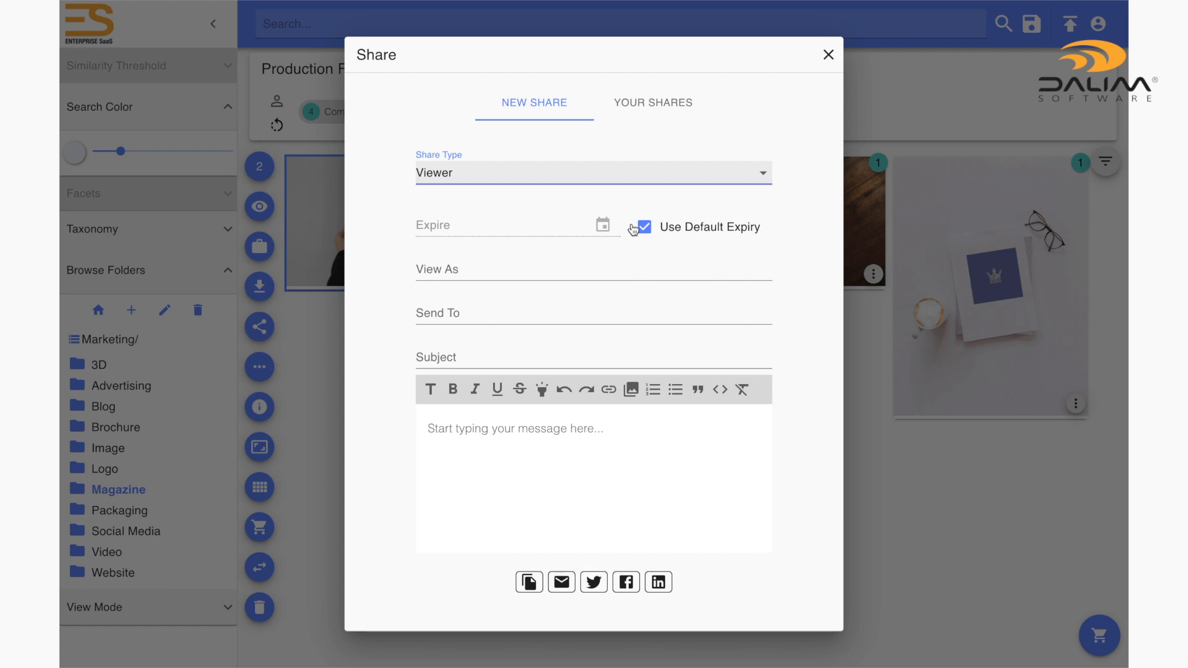
pyautogui.click(643, 227)
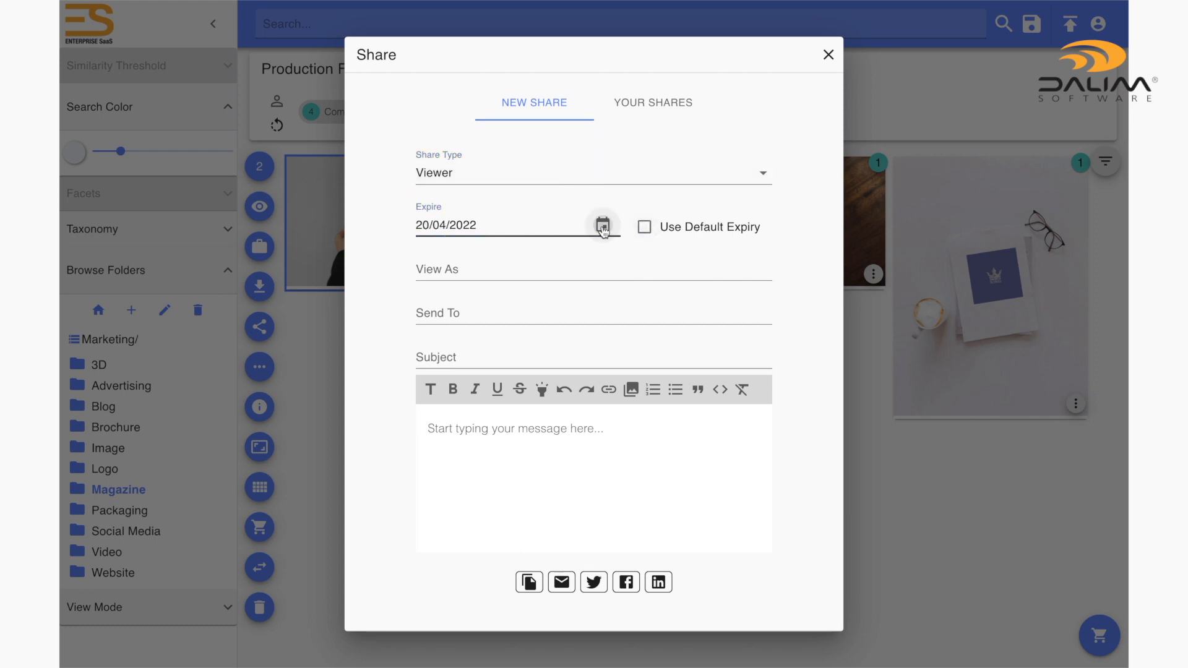
pyautogui.click(603, 225)
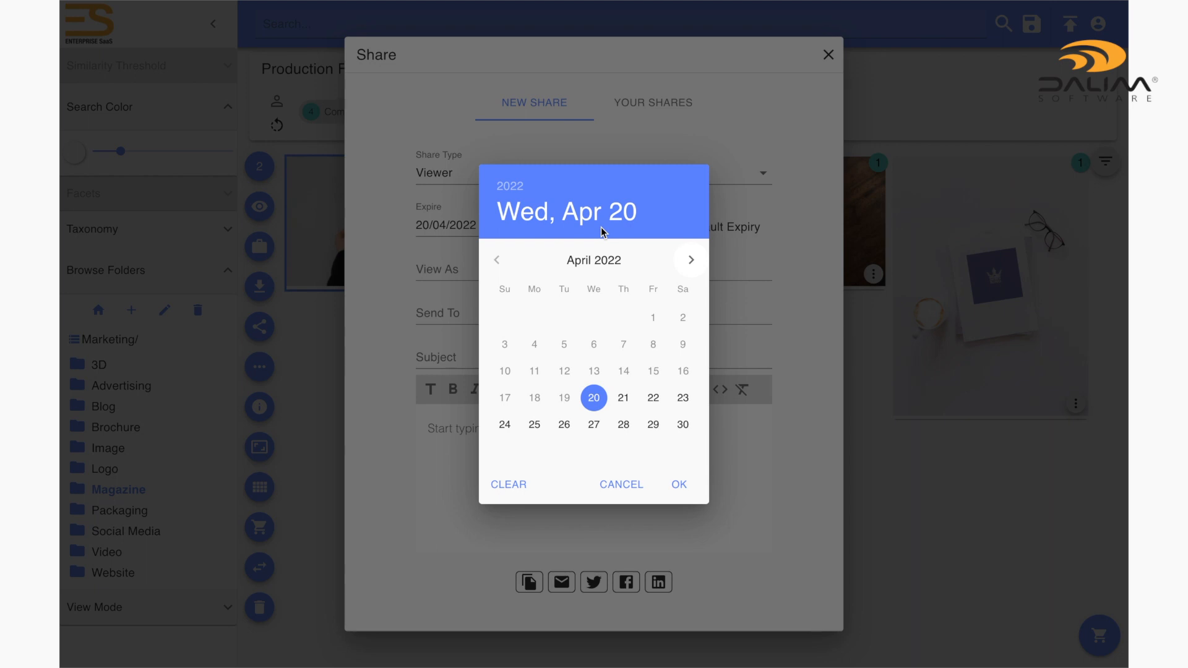
pyautogui.click(652, 398)
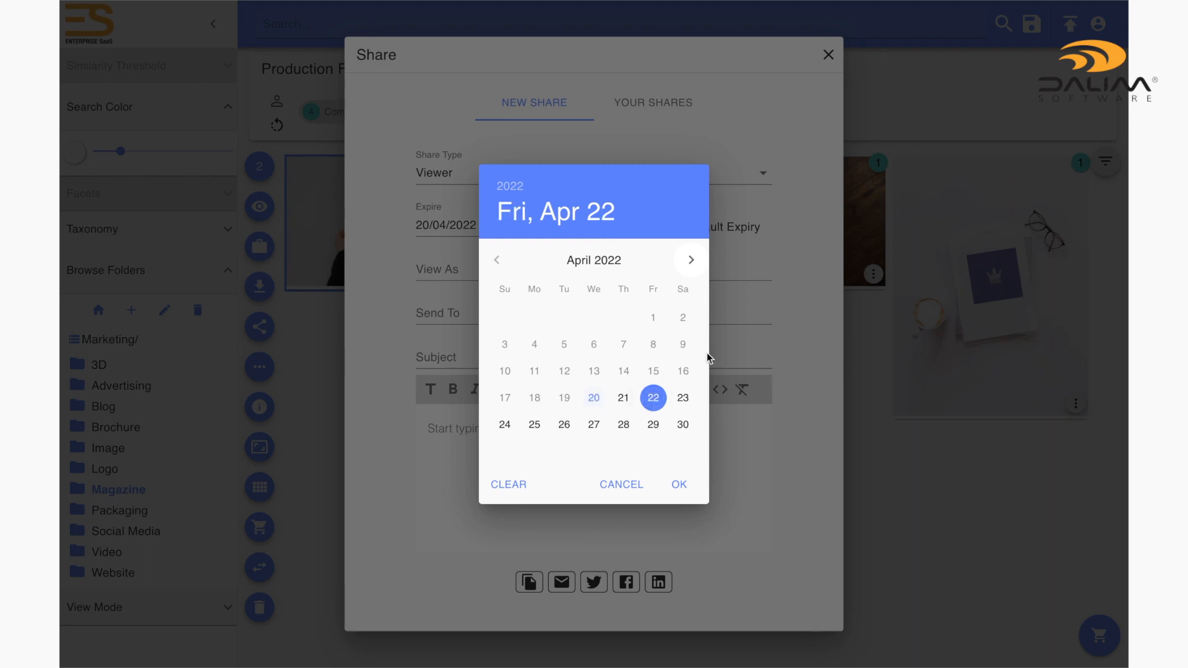
pyautogui.click(677, 484)
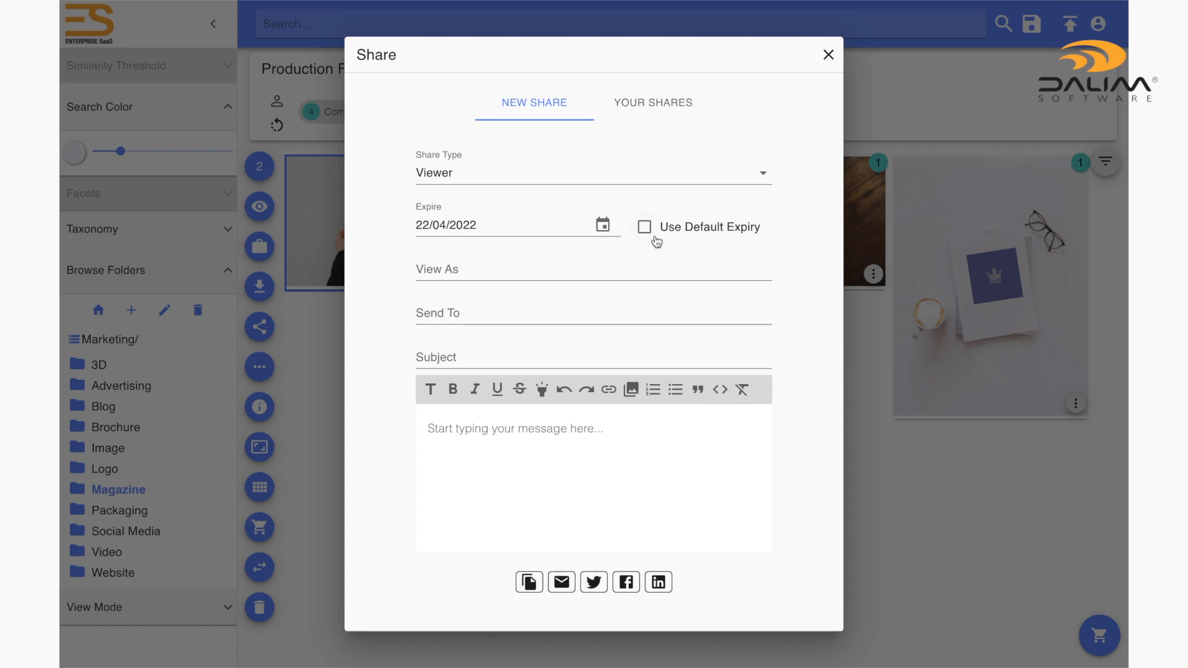
pyautogui.click(644, 227)
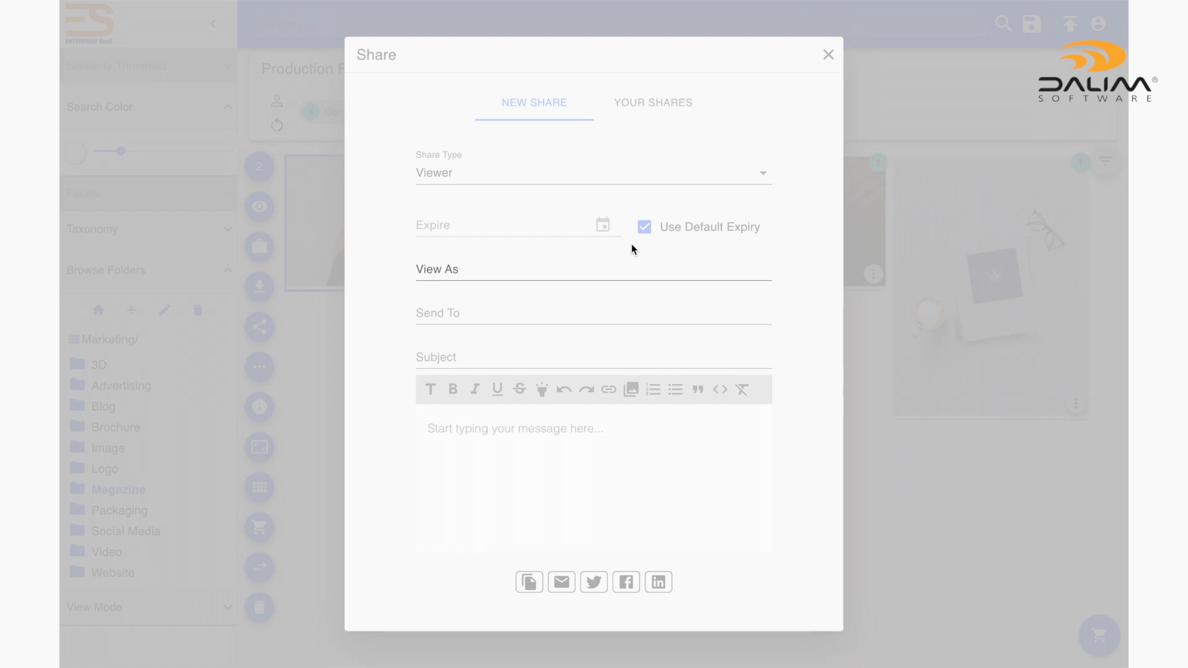
# Step: Enter the agency's marketing address in the View As field of the Viewer share
pyautogui.click(519, 269)
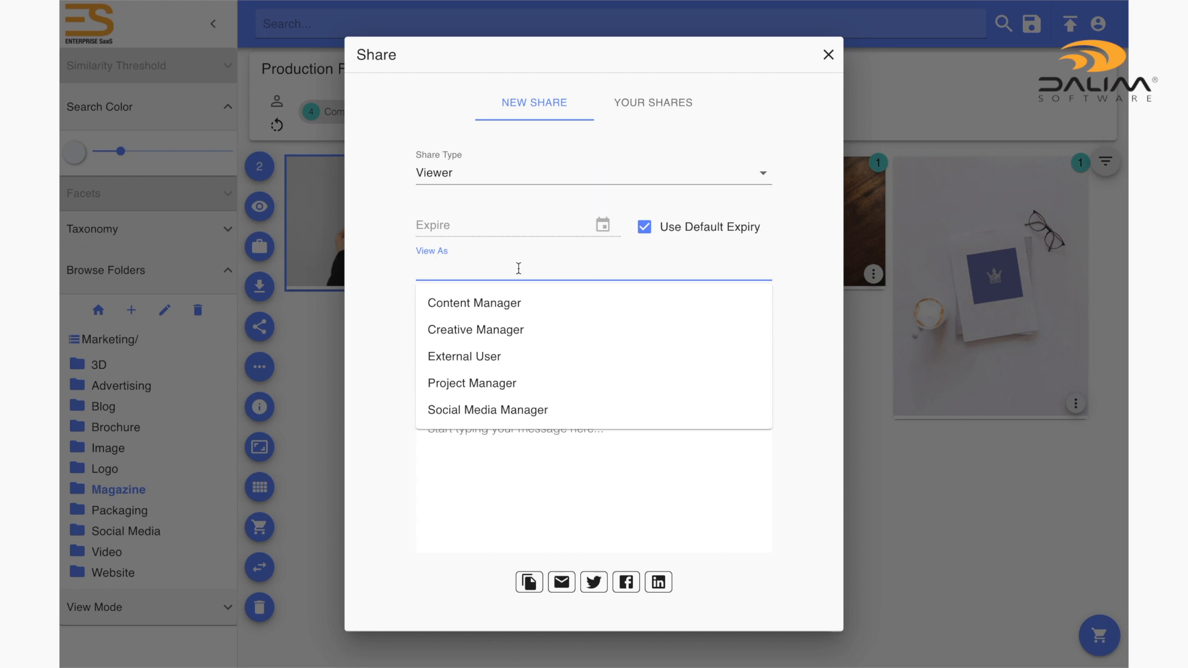
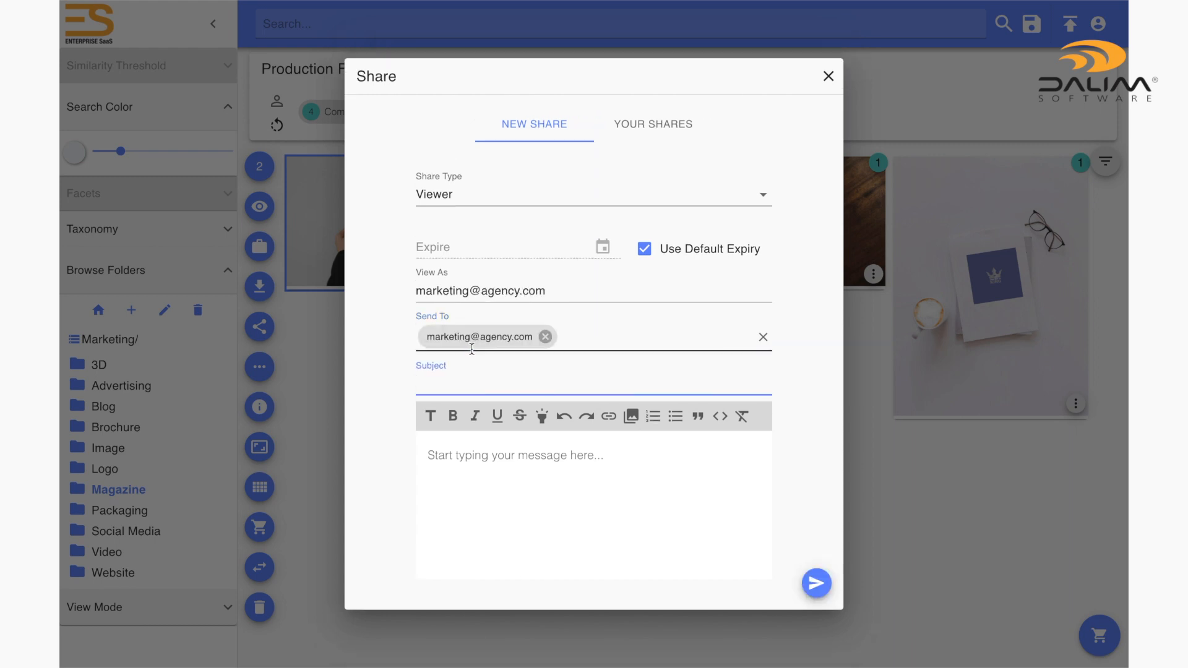
pyautogui.write('Images from our Ma')
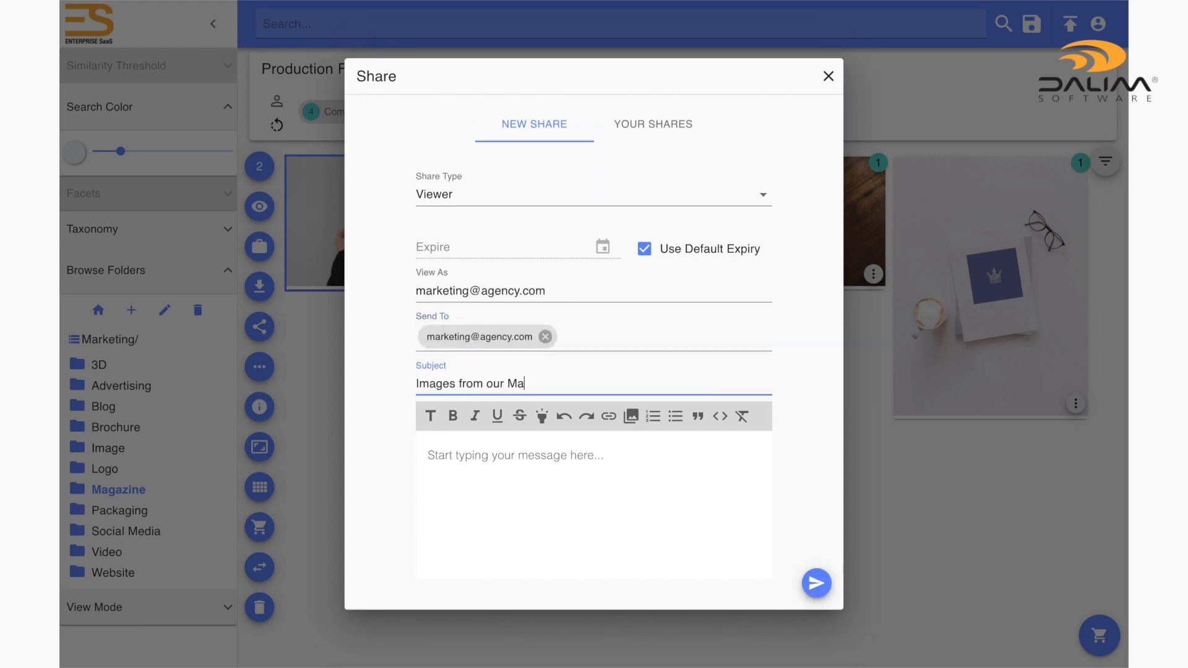
pyautogui.write('Hey,')
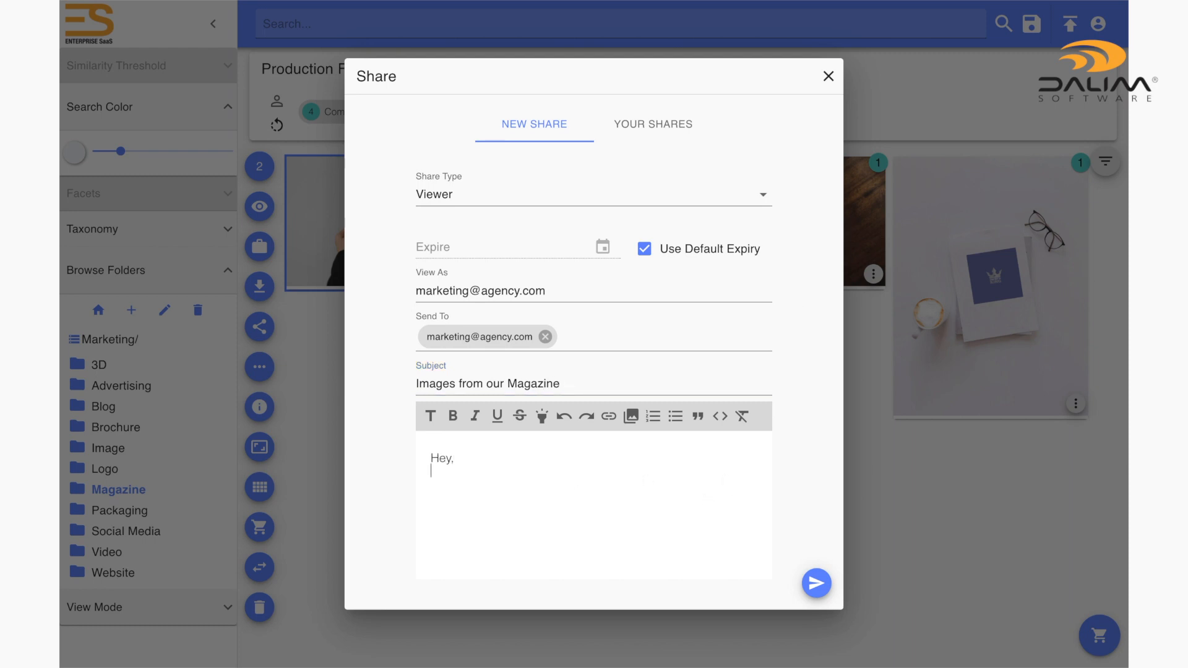
pyautogui.write('Here are some pictures we could use')
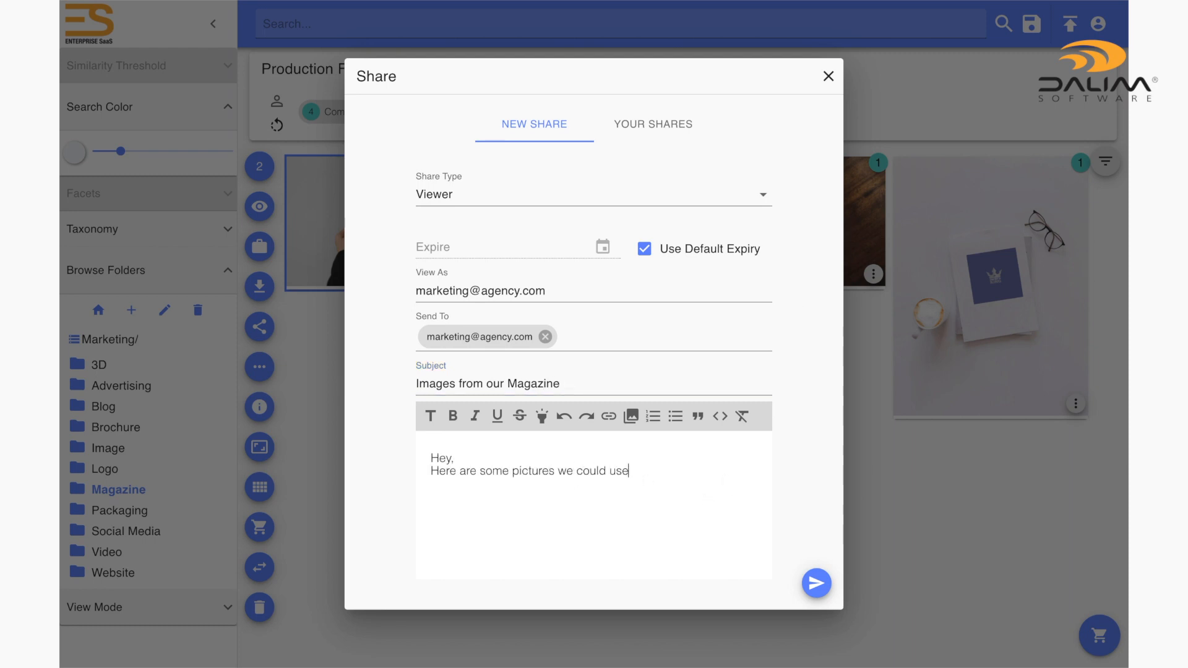
pyautogui.write('for the campaign. Let me know what you think!')
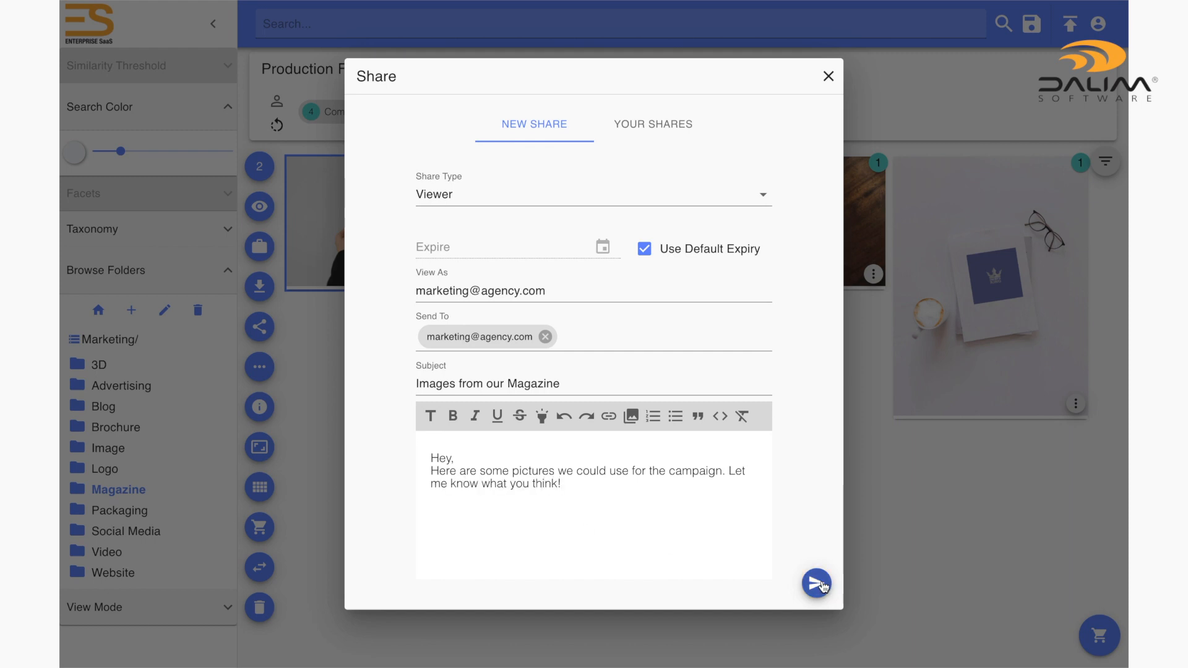
pyautogui.click(815, 583)
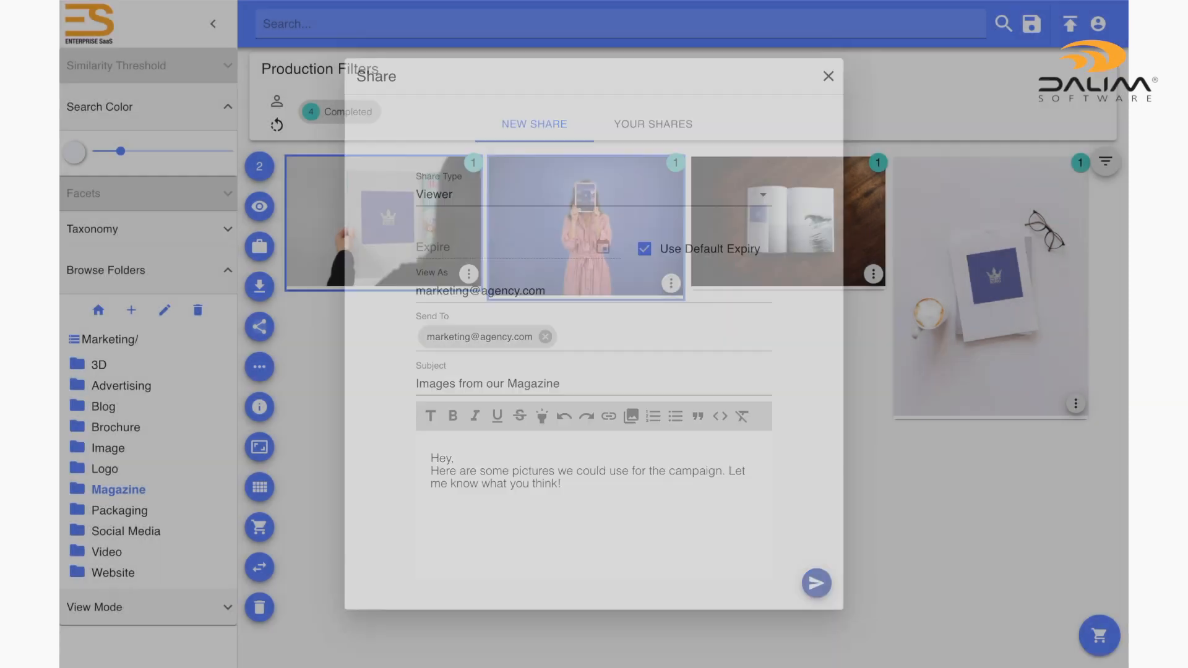
pyautogui.click(828, 75)
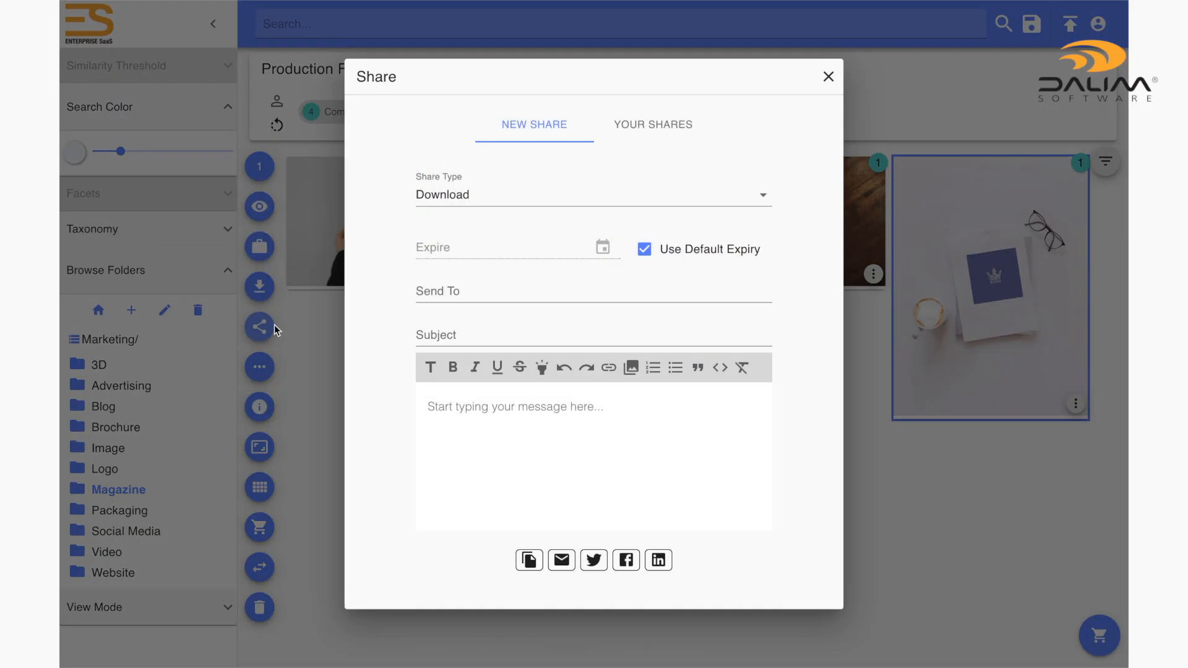
pyautogui.moveTo(569, 234)
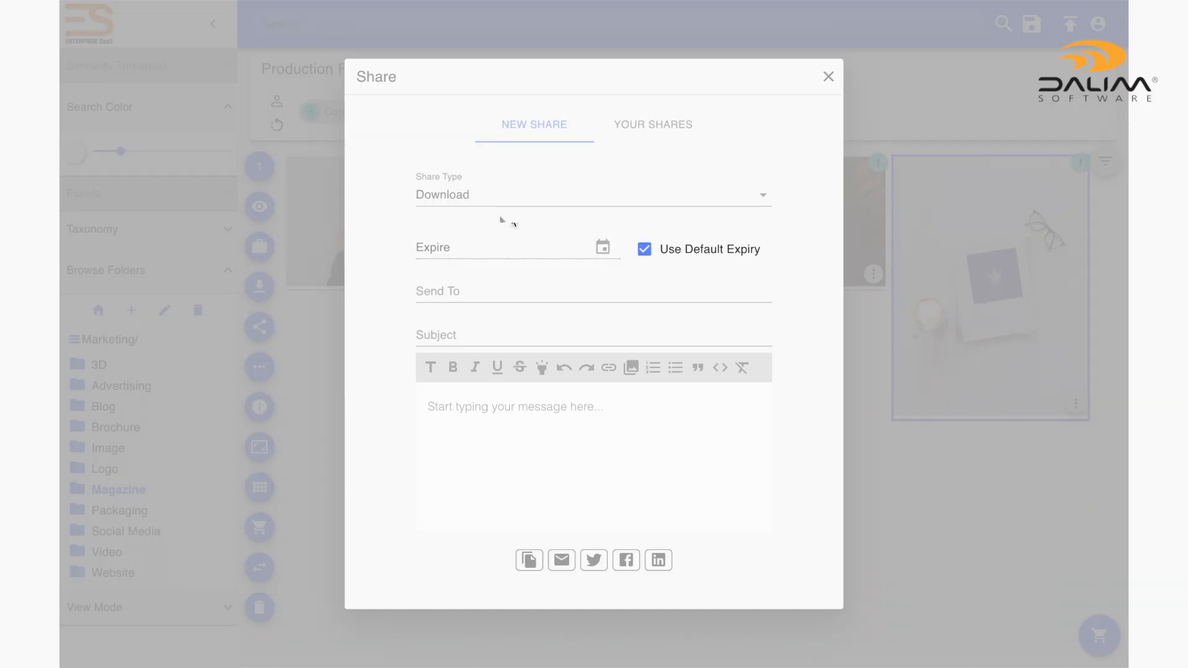
pyautogui.moveTo(754, 255)
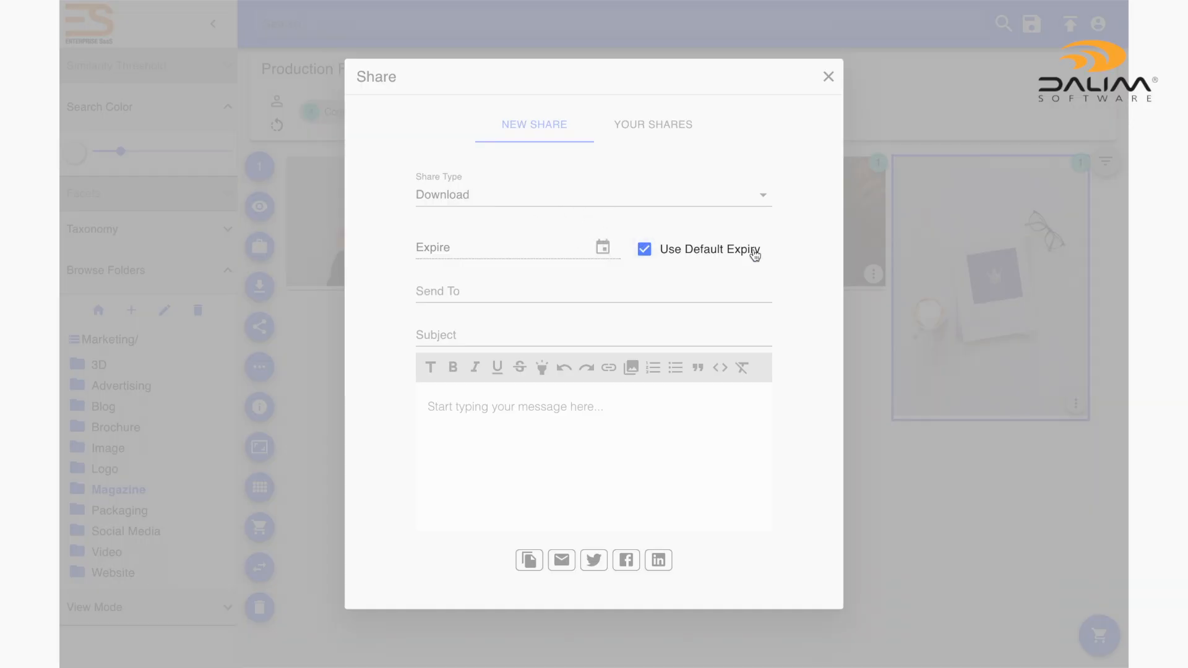
pyautogui.click(593, 290)
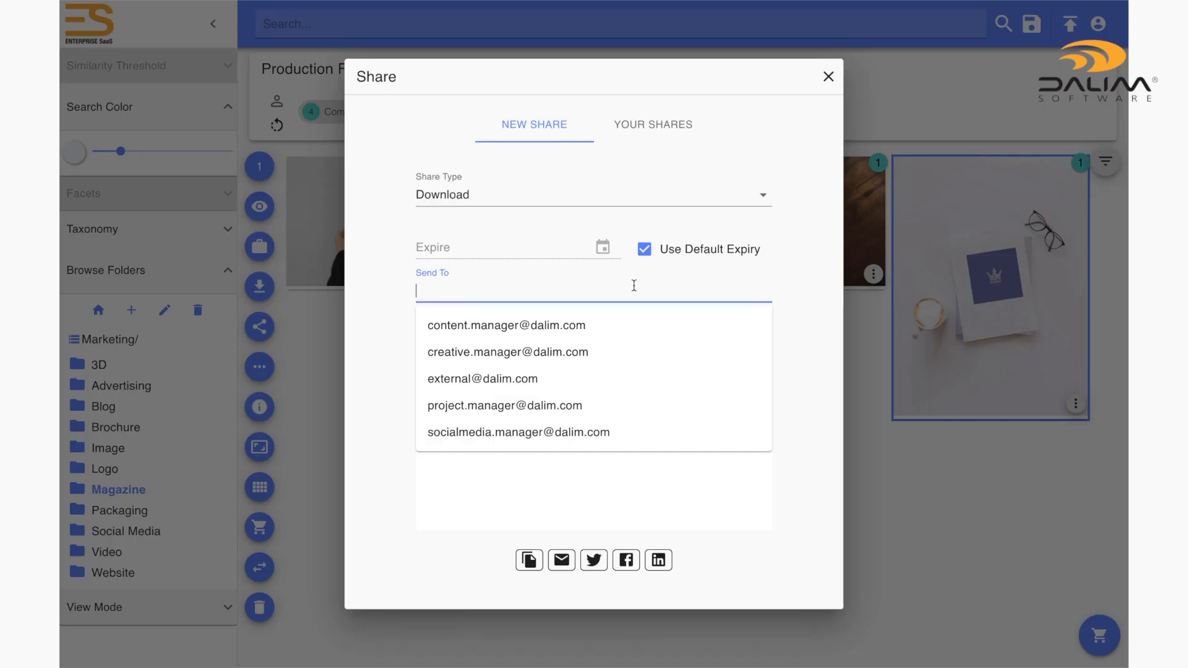
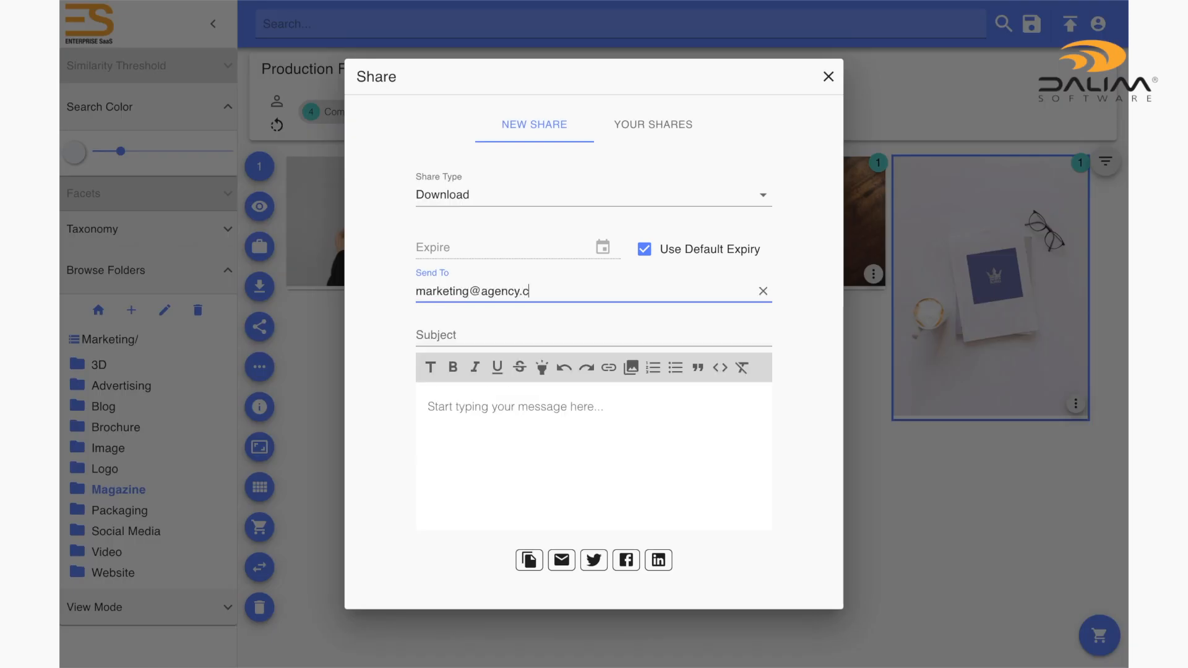
pyautogui.write('Cover photo')
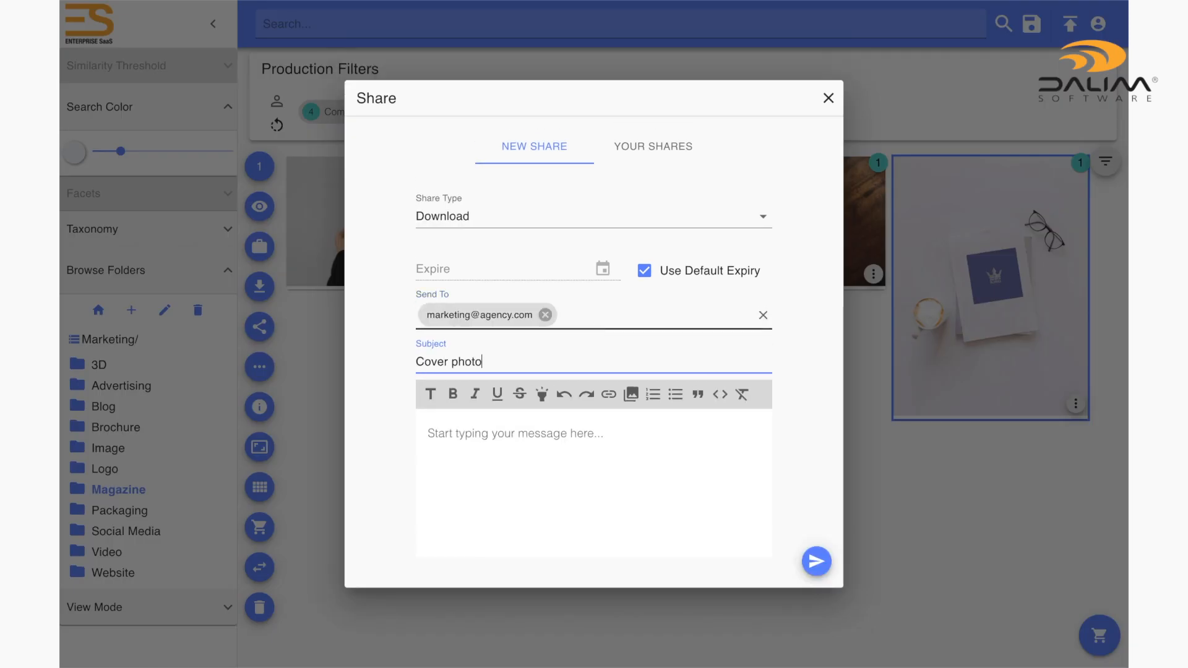
pyautogui.write('Here is the cover photo')
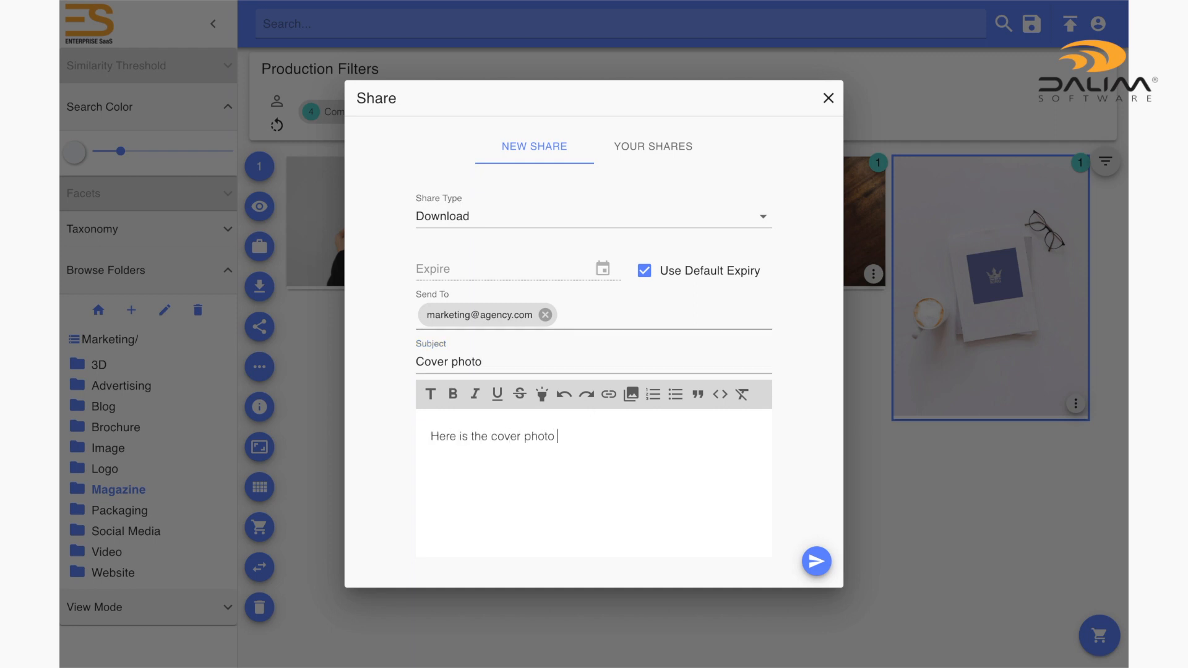
pyautogui.click(816, 562)
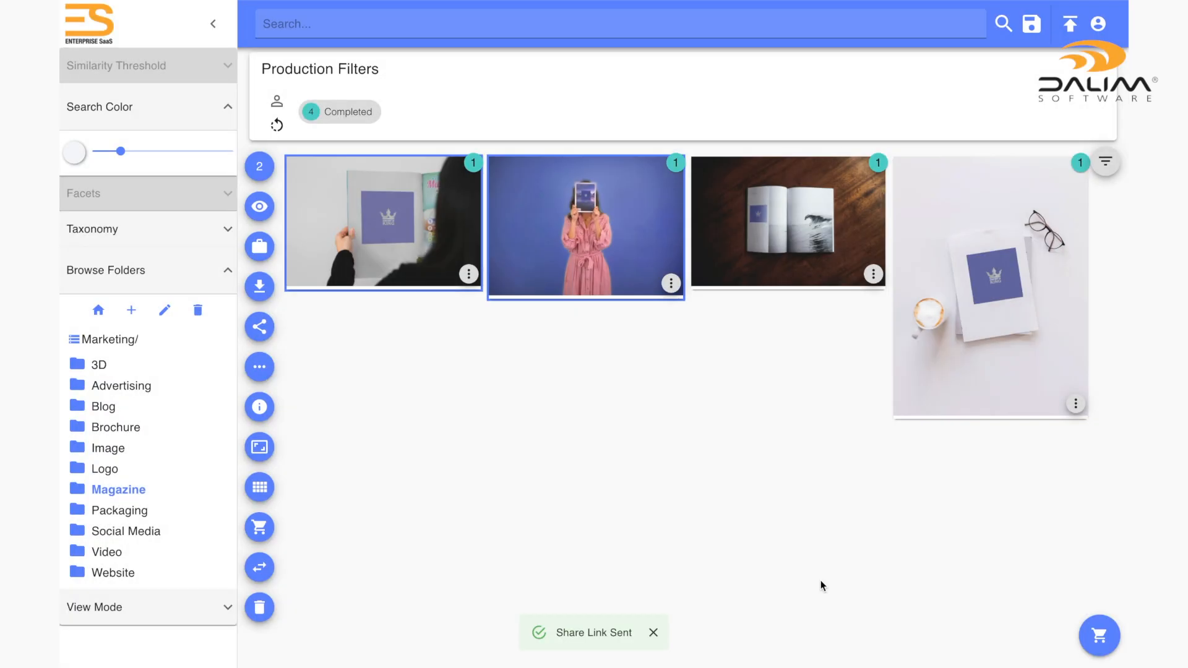
pyautogui.click(258, 327)
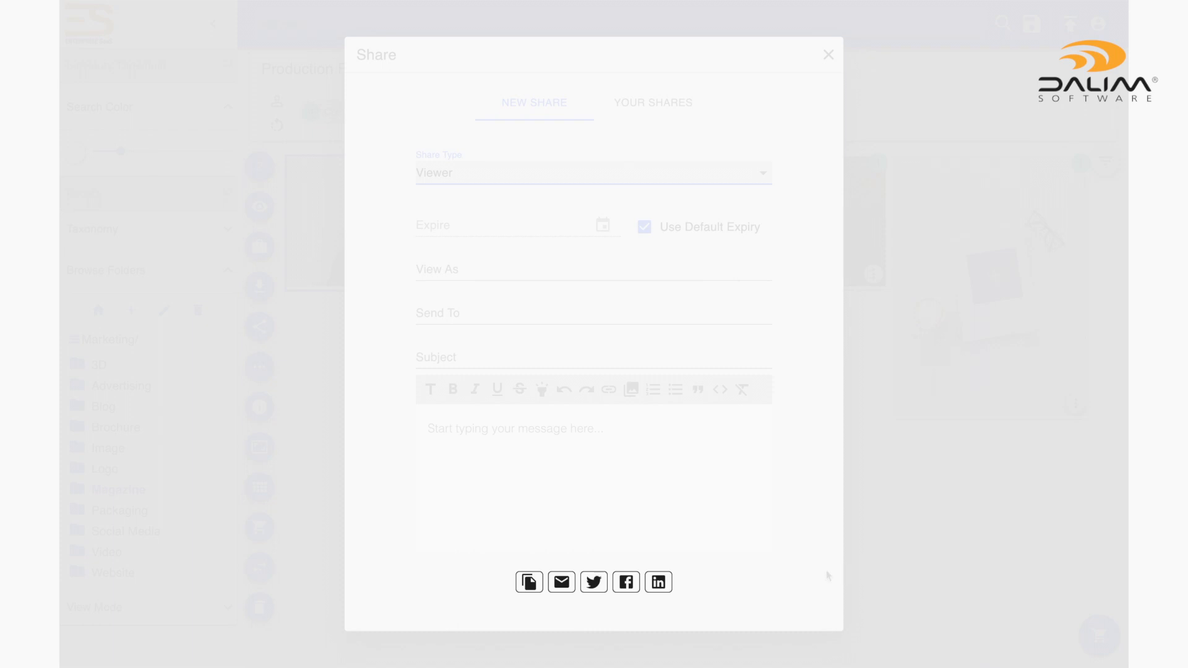
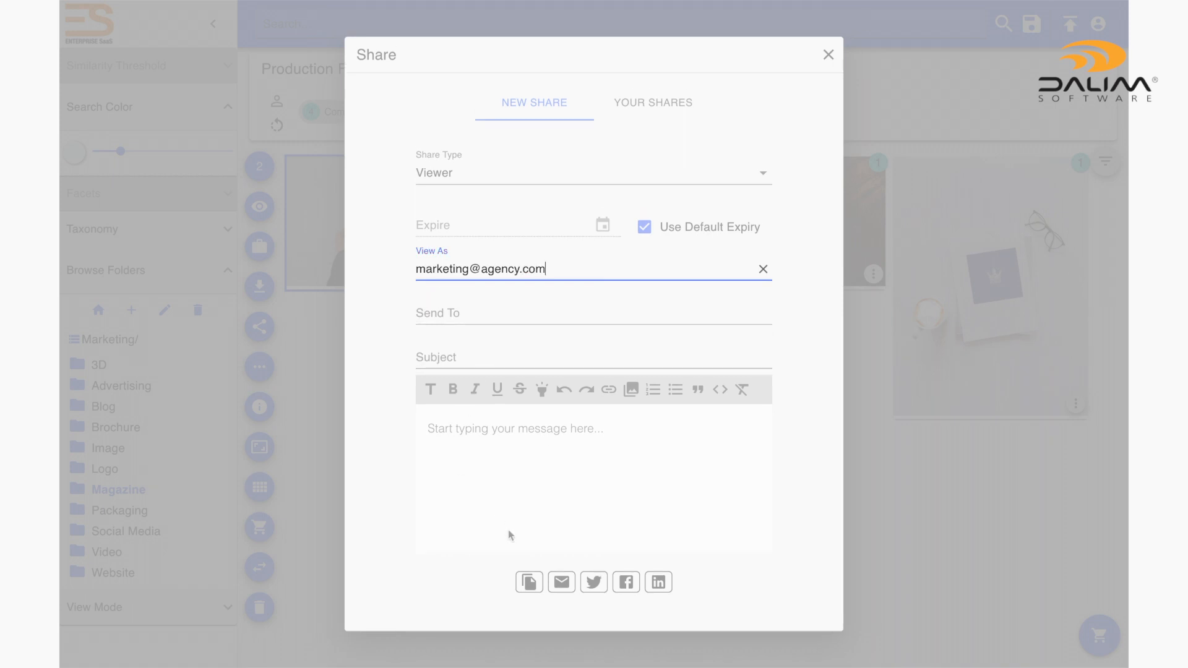
# Step: Copy the viewer share link, pass it to email, and close the share window
pyautogui.click(529, 582)
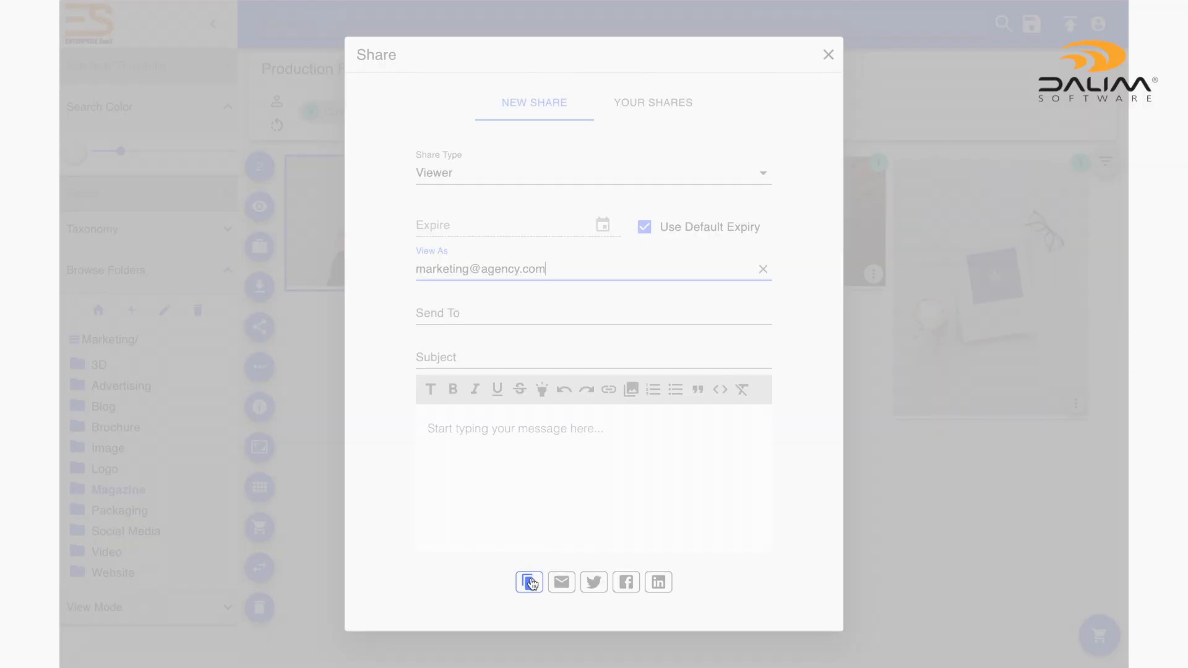
pyautogui.click(528, 582)
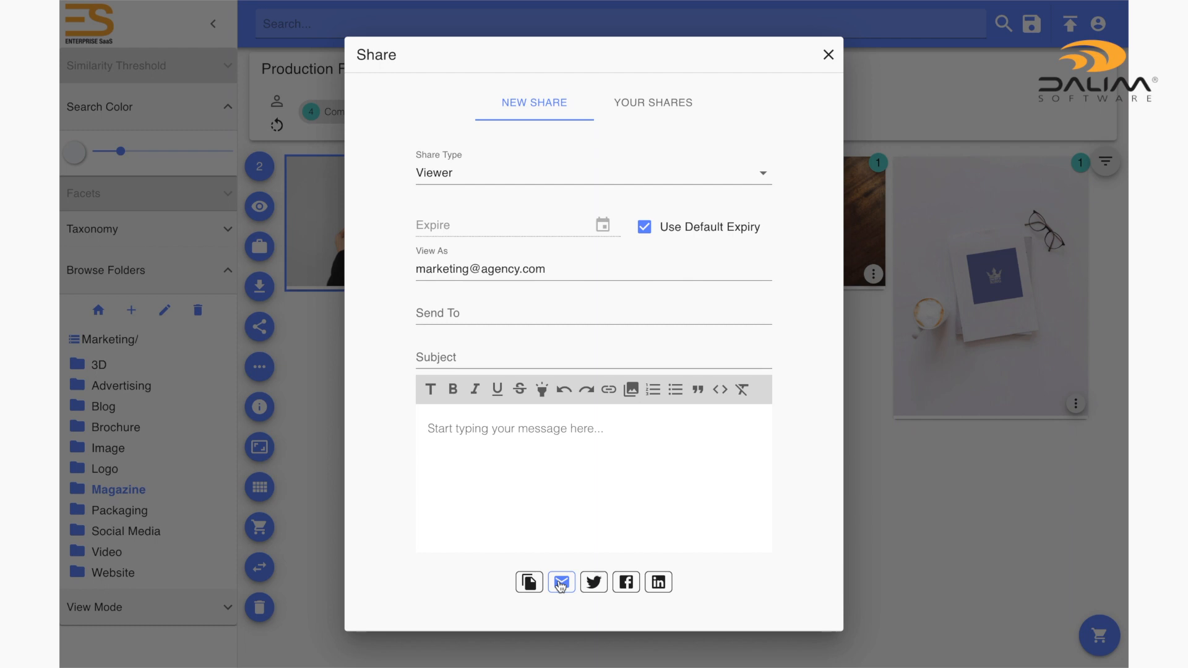
pyautogui.click(561, 582)
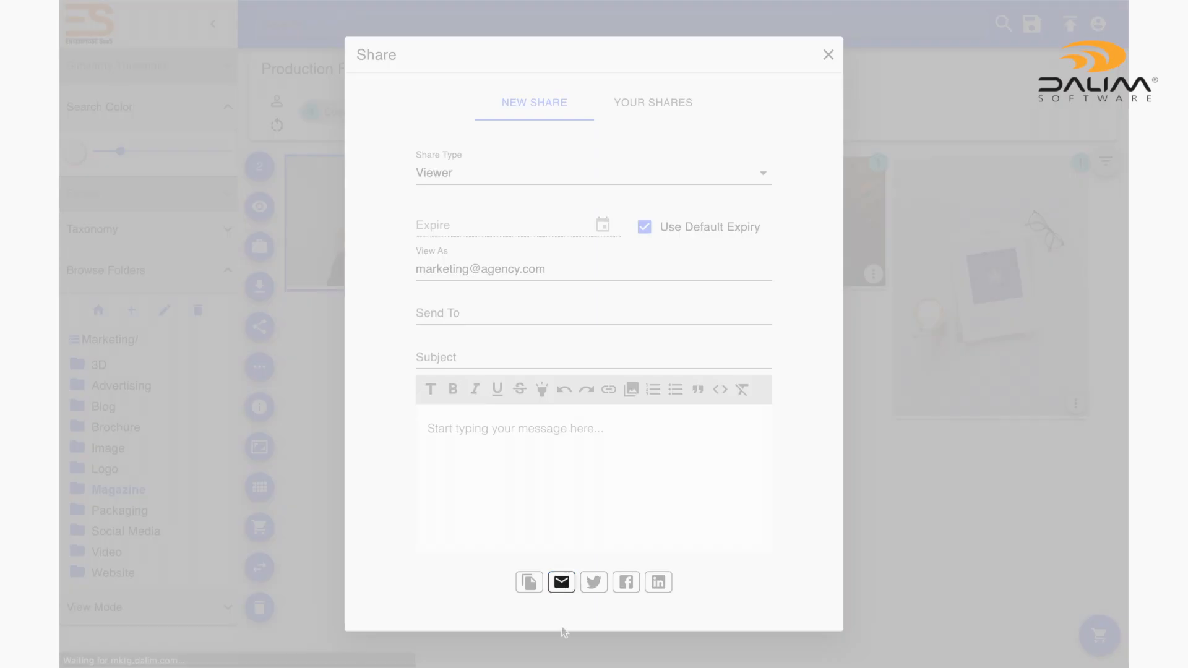
pyautogui.moveTo(565, 632)
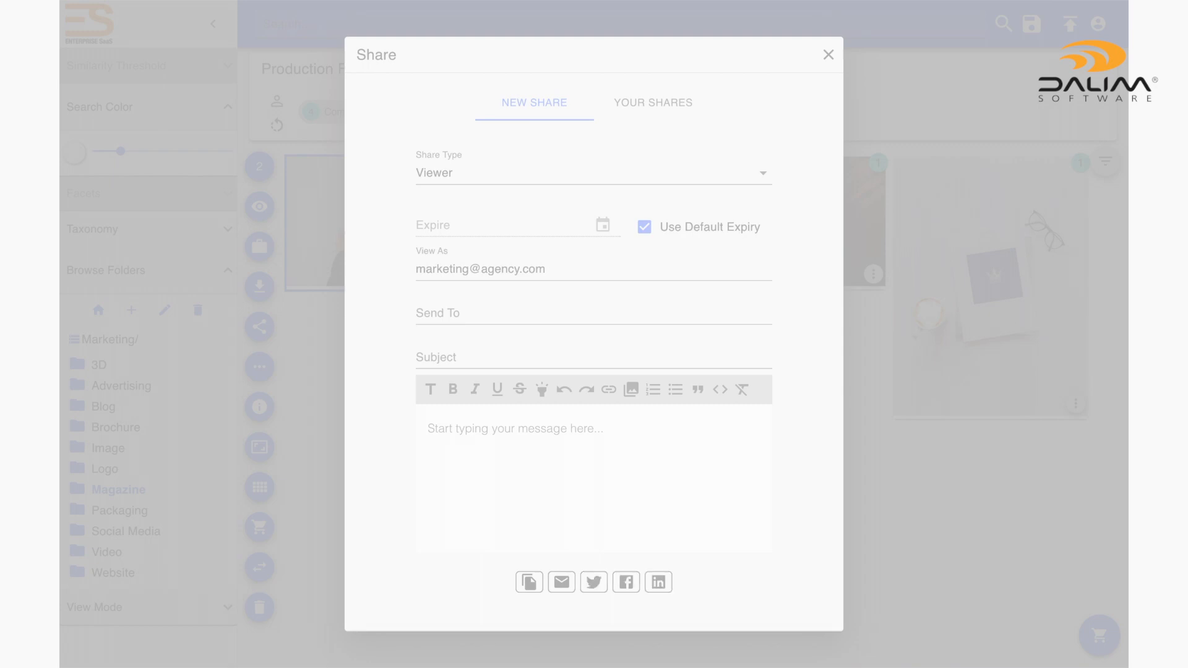
pyautogui.click(828, 54)
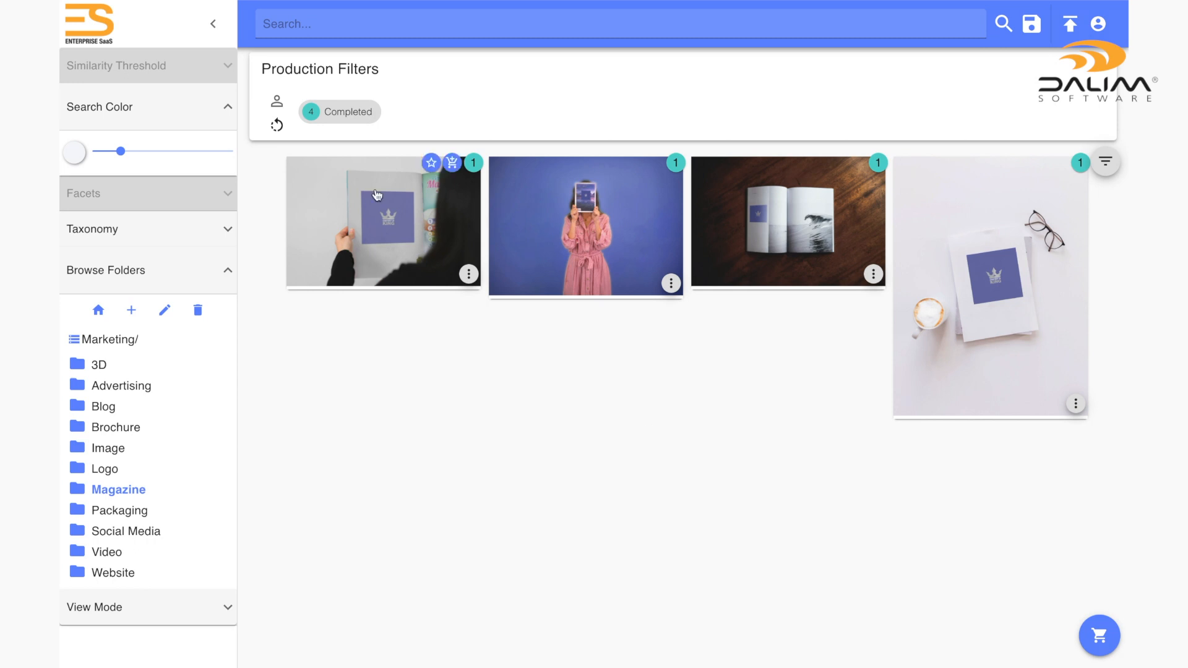
# Step: Show the Your Shares list with the three existing View shares, their end dates and keys
pyautogui.click(259, 327)
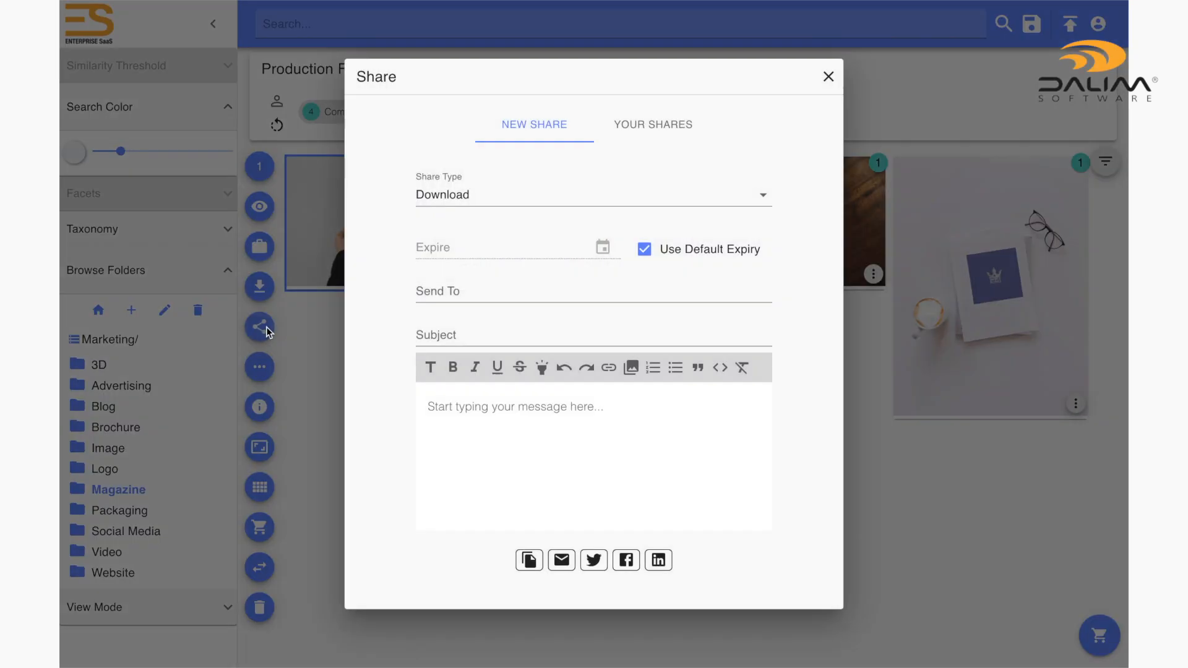
pyautogui.moveTo(653, 135)
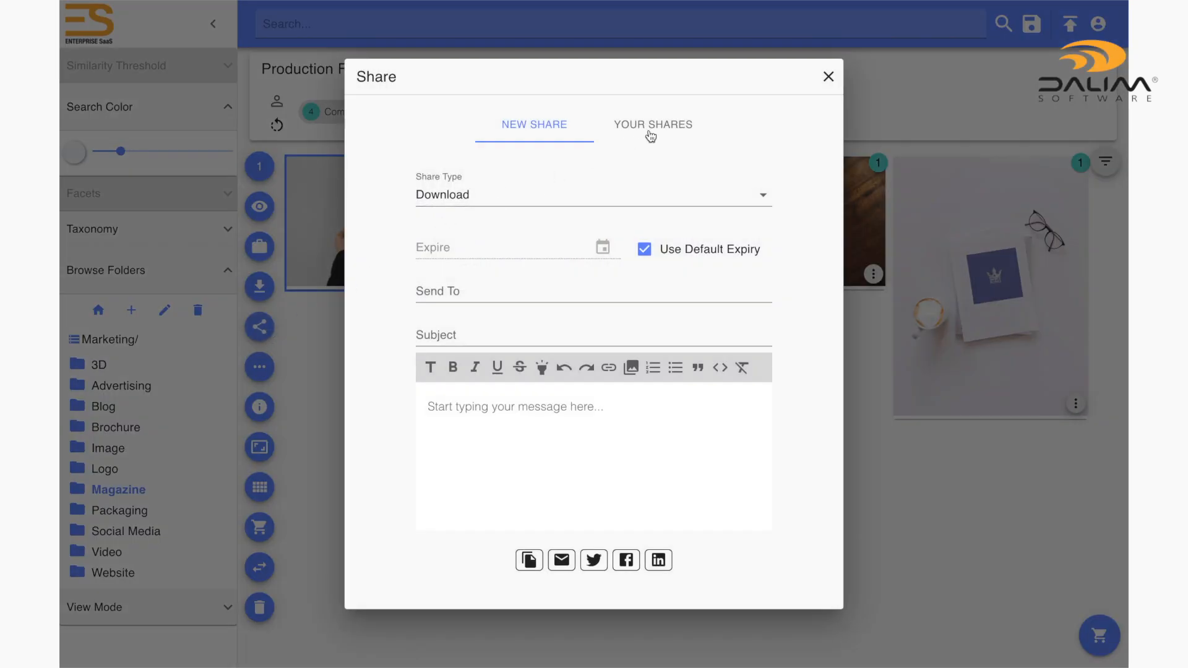
pyautogui.click(652, 124)
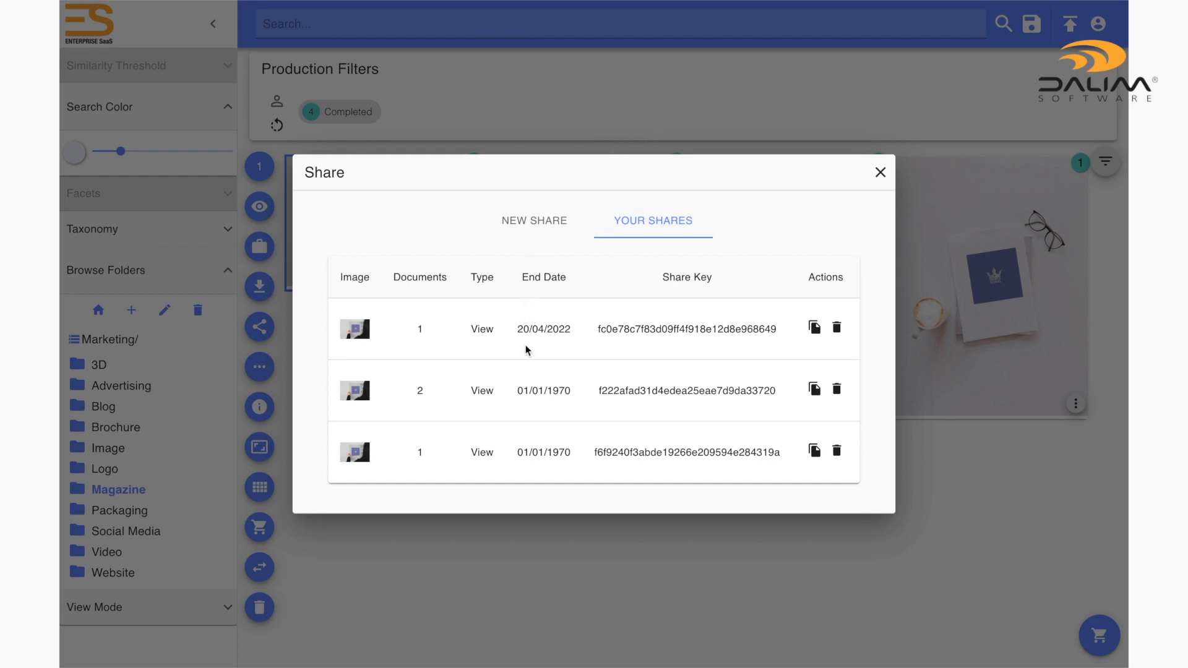
pyautogui.moveTo(843, 386)
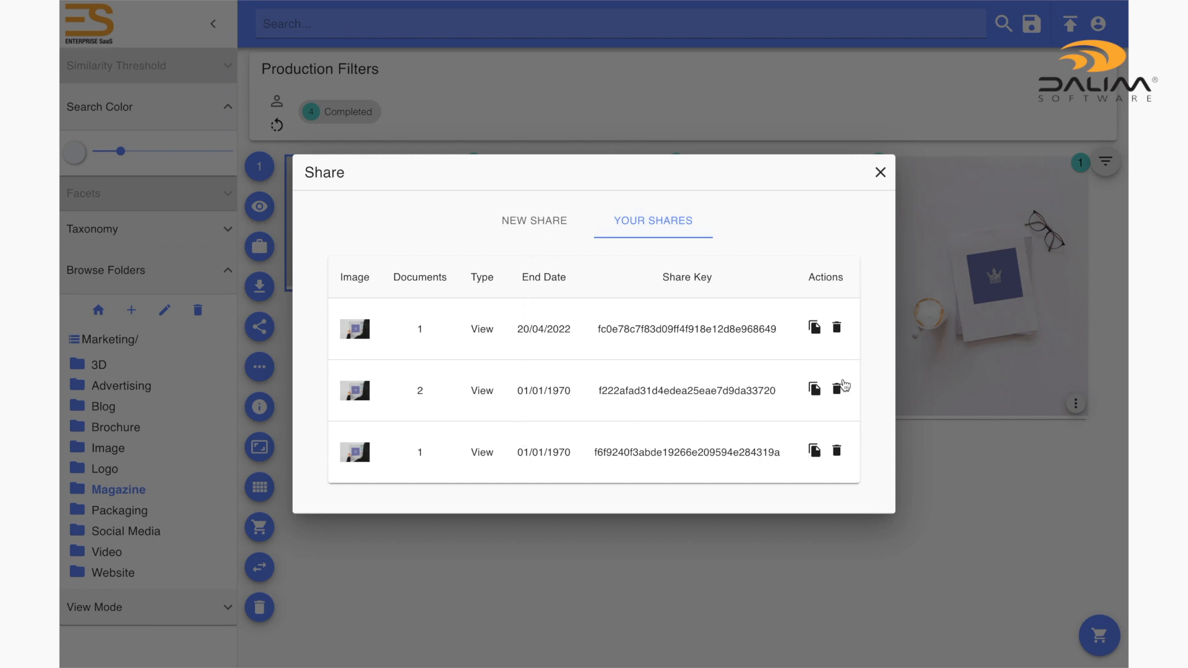